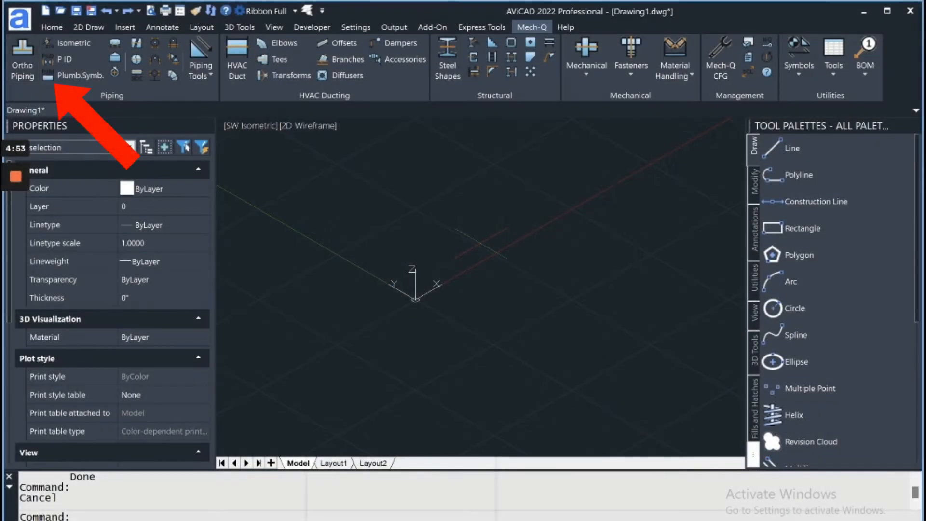
- Open Ortho Piping, browse pipe types and materials, and settle on Soil Pipe (No Hub), cast iron, NB 3, 3D
left_click(22, 59)
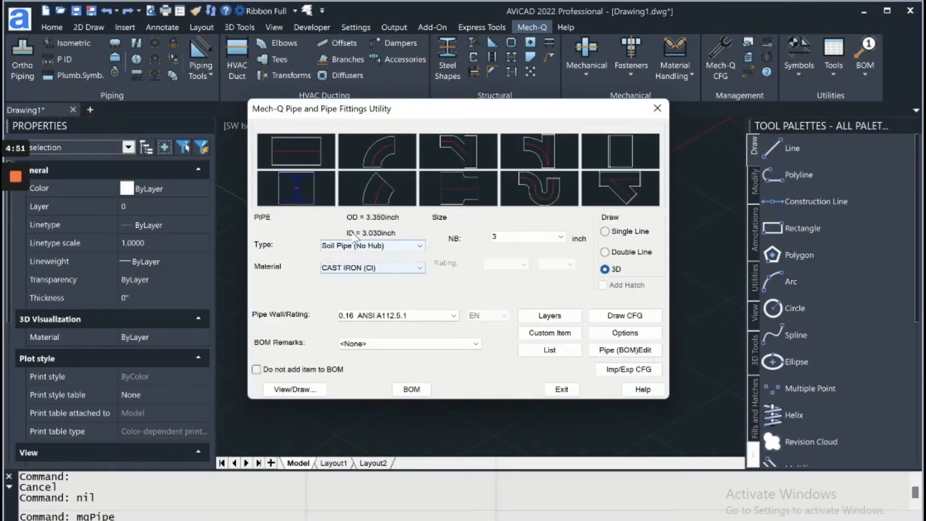
mouse_move(404, 253)
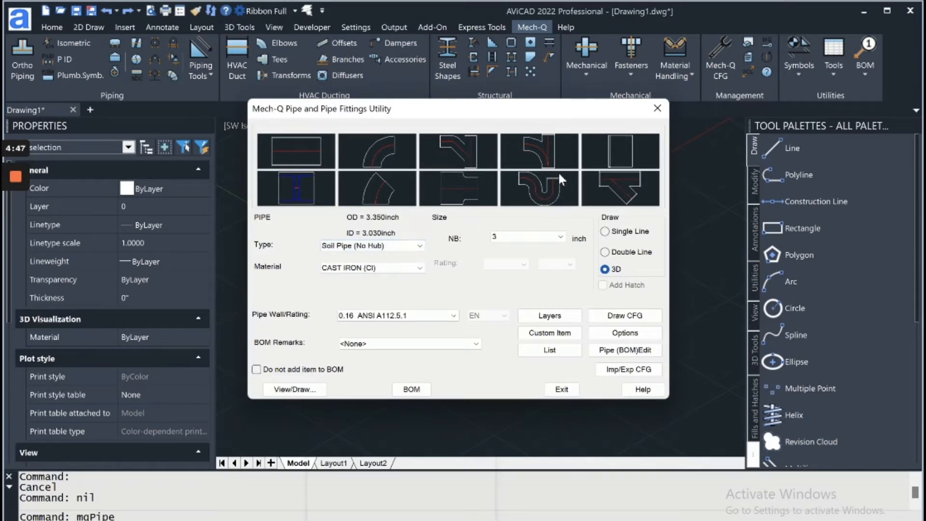
left_click(538, 189)
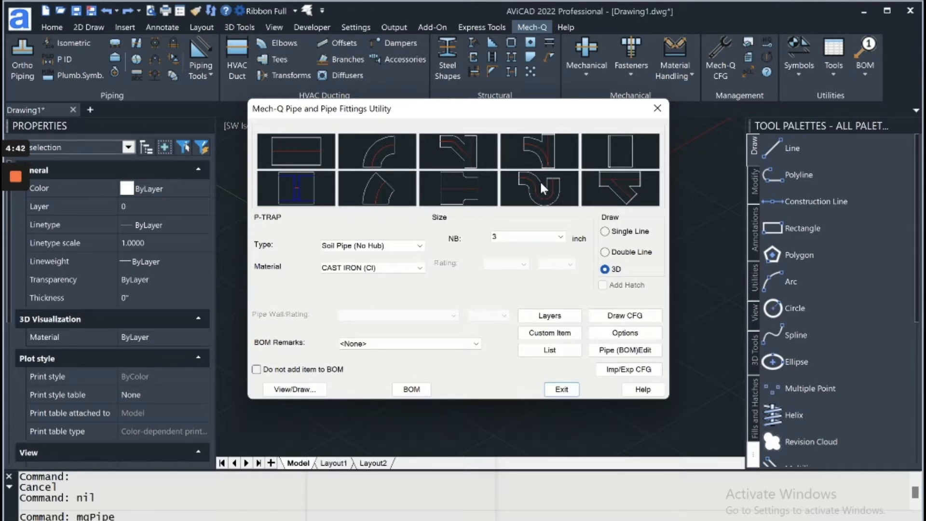
mouse_move(407, 244)
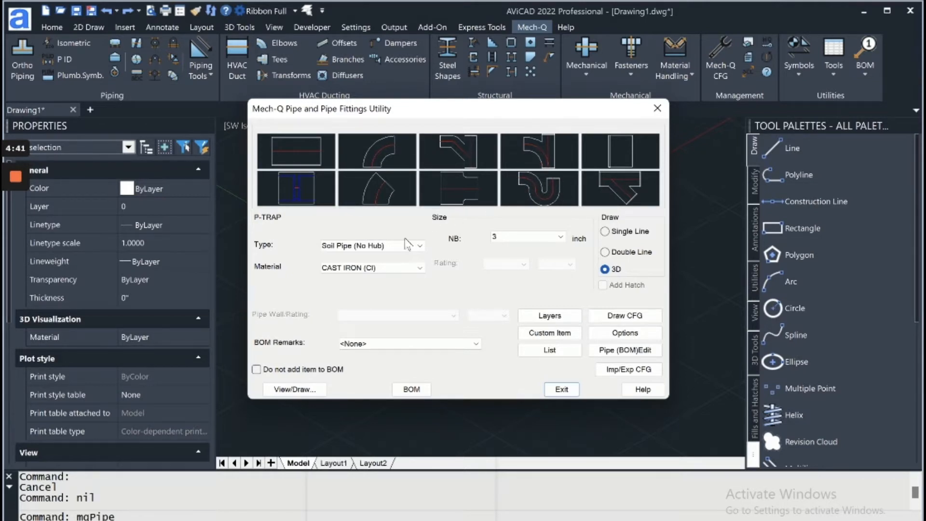
left_click(419, 244)
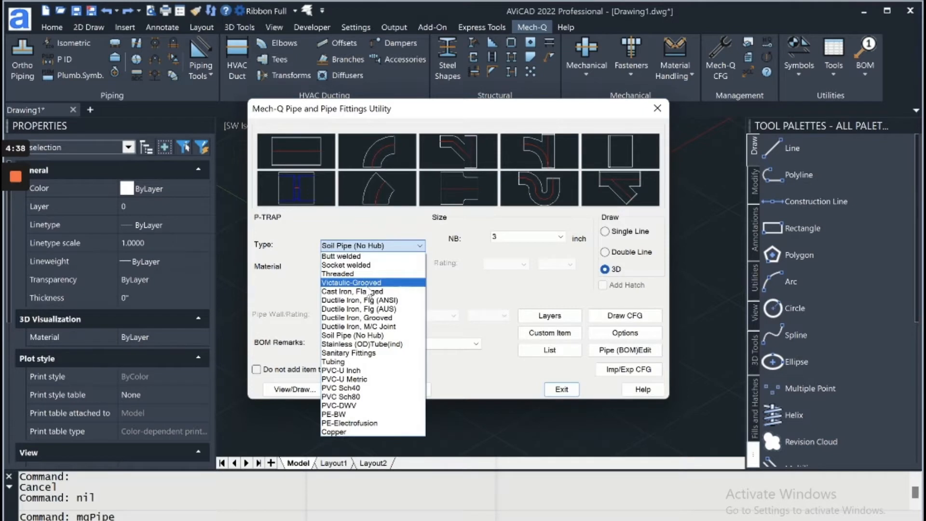
left_click(348, 353)
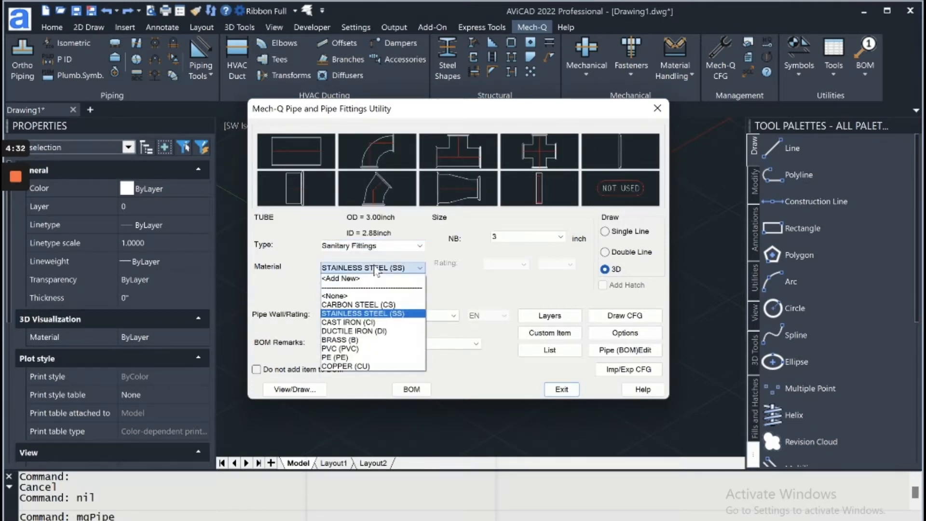
left_click(341, 348)
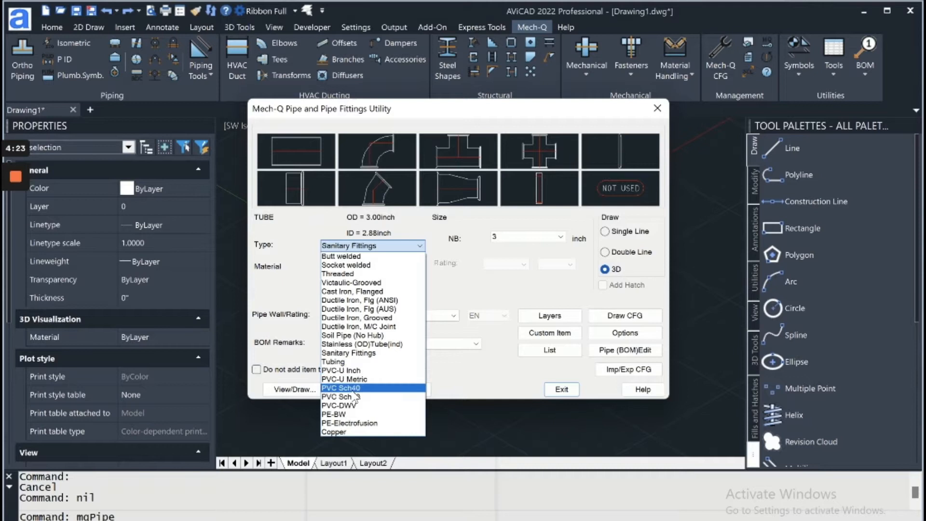
left_click(340, 387)
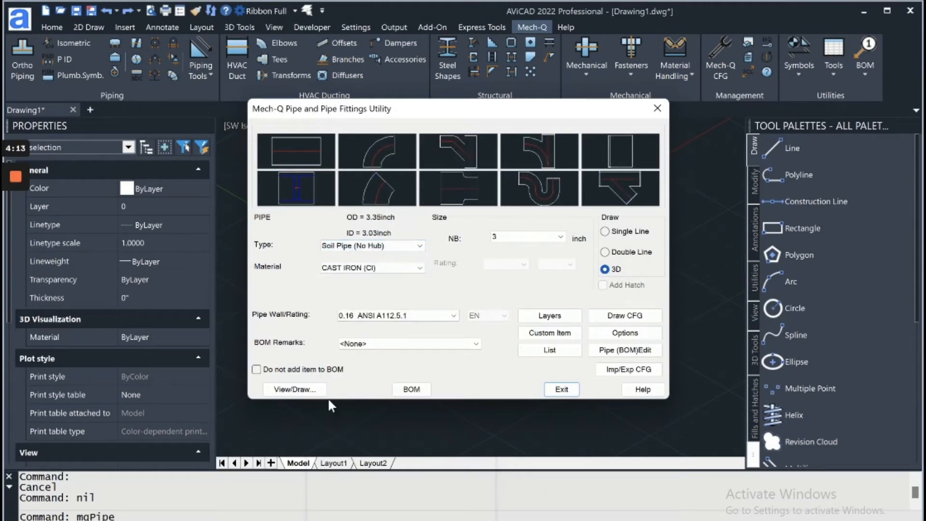
- Draw the straight 3-inch soil pipe and attach a P-trap at its far end via the IP mark
left_click(294, 388)
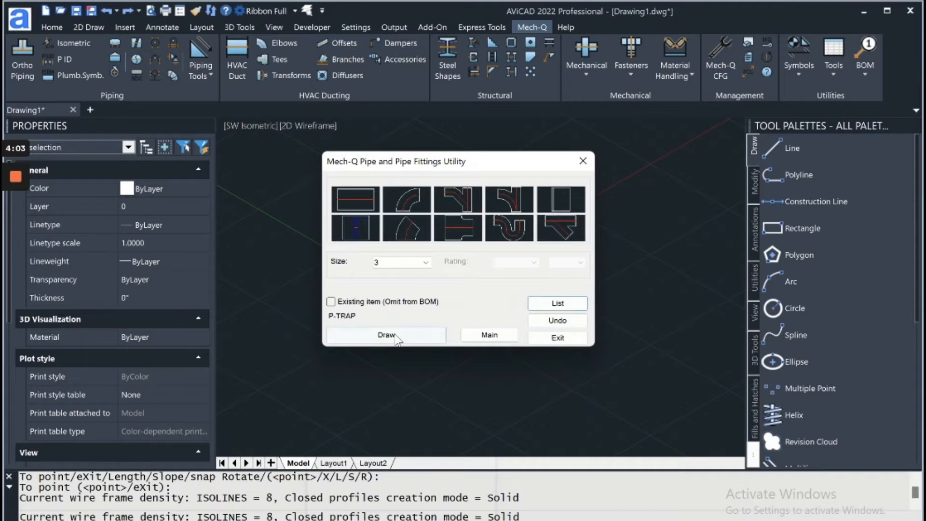
left_click(385, 335)
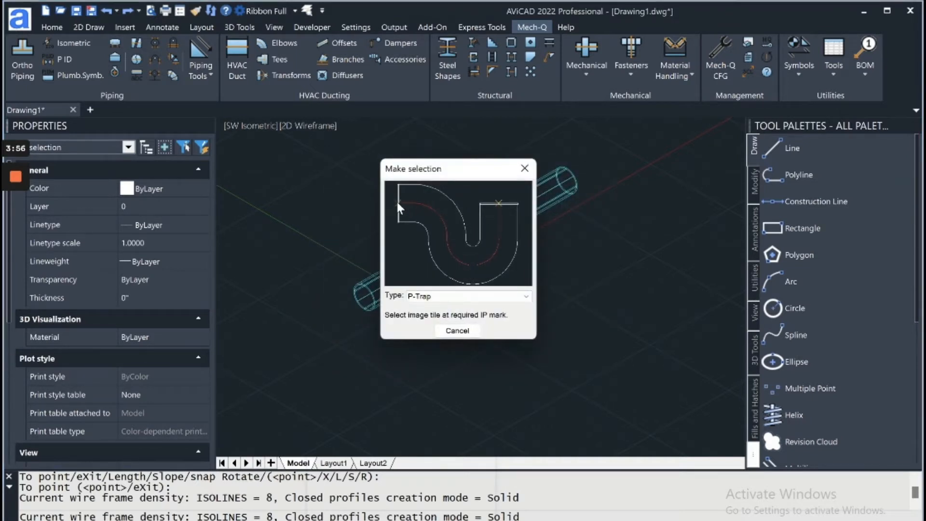
left_click(456, 232)
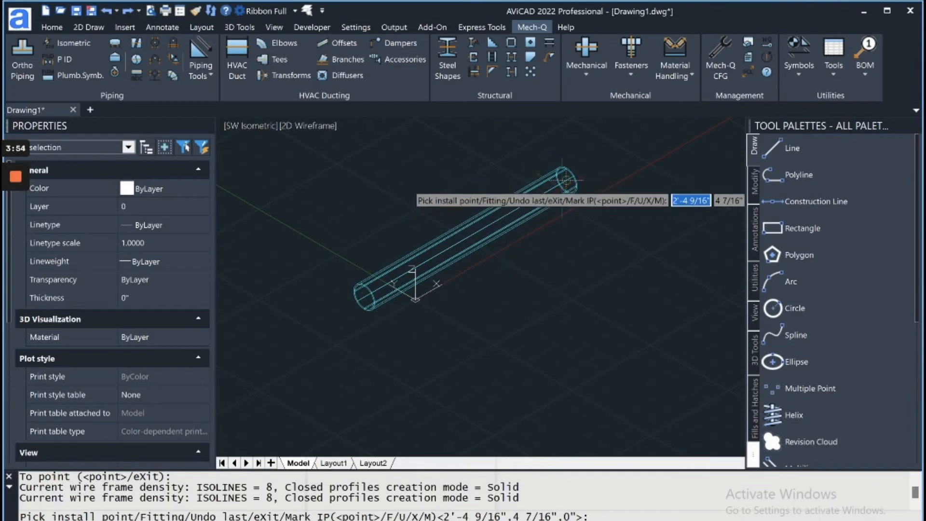
left_click(565, 183)
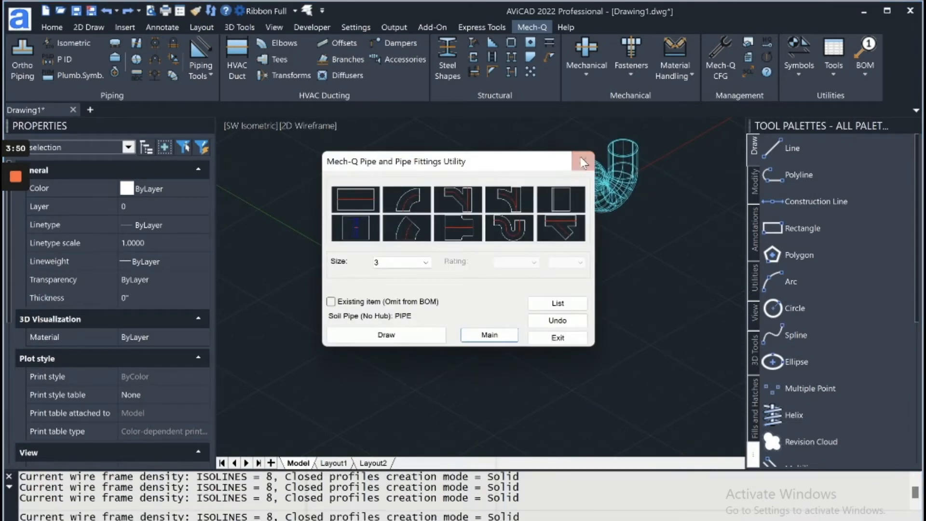
left_click(583, 161)
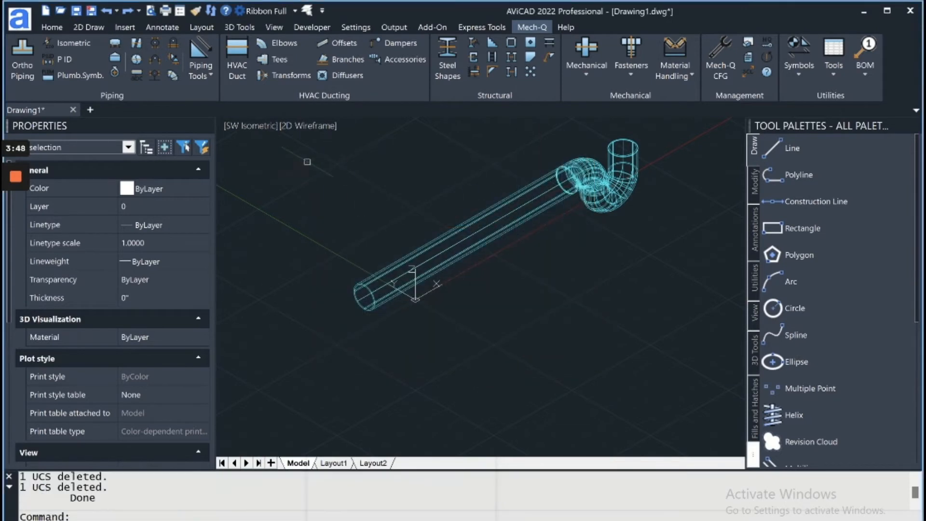
- Switch the viewport to Front to see the pipe and P-trap from the front
left_click(248, 126)
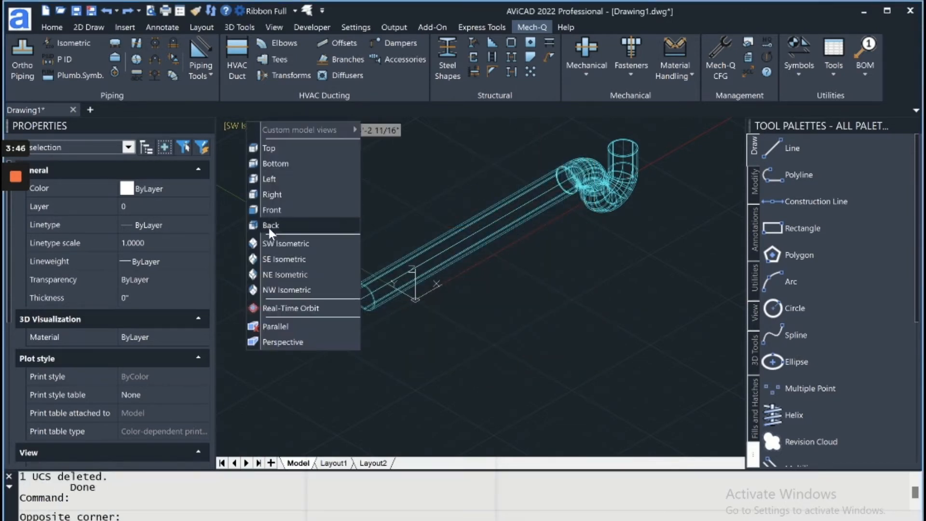
left_click(271, 209)
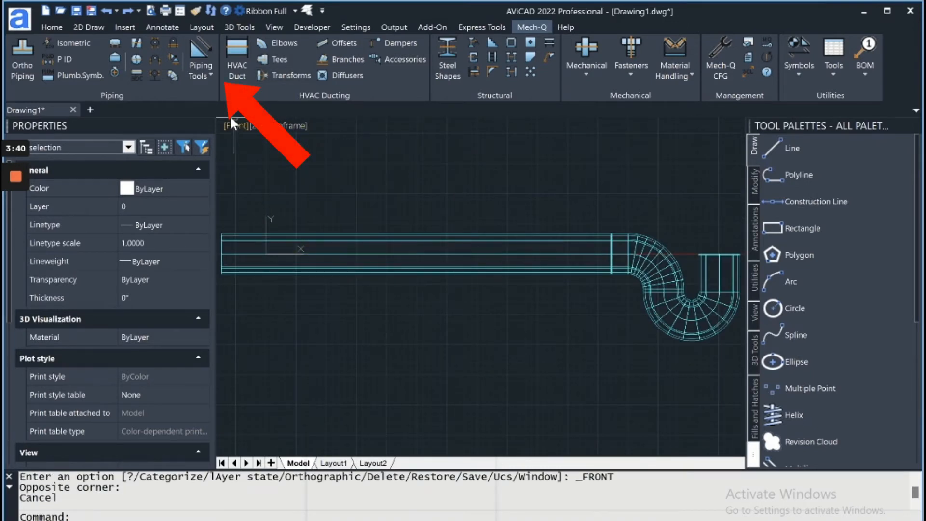
left_click(200, 56)
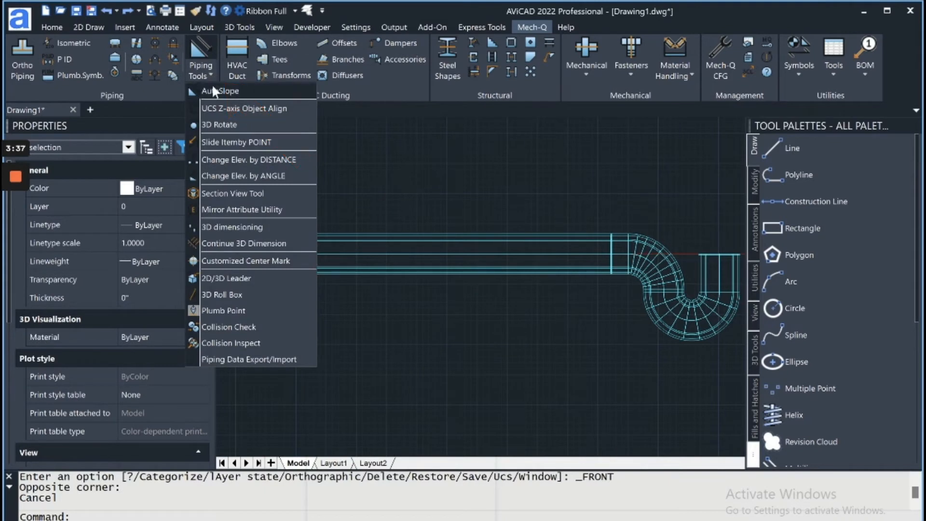
- Enable Auto Slope with angle 2.000 and direction Down, and confirm
left_click(221, 90)
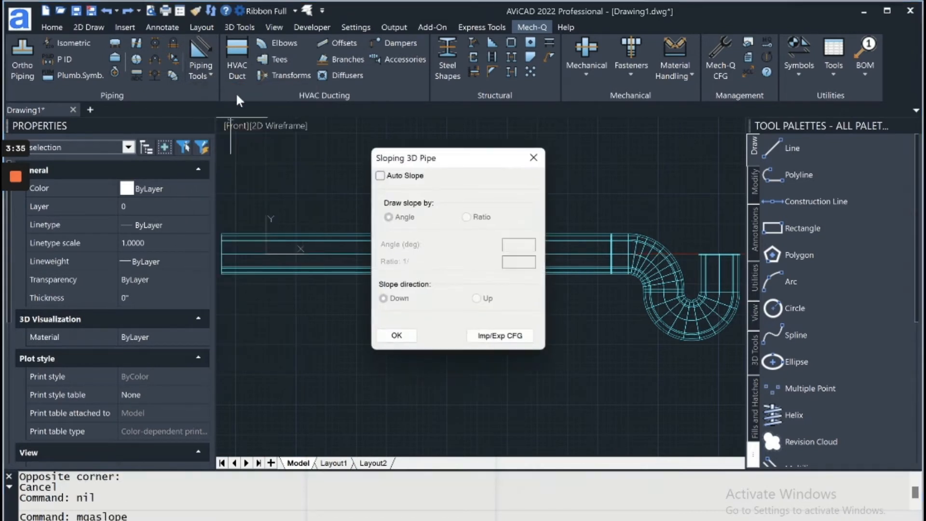
left_click(381, 175)
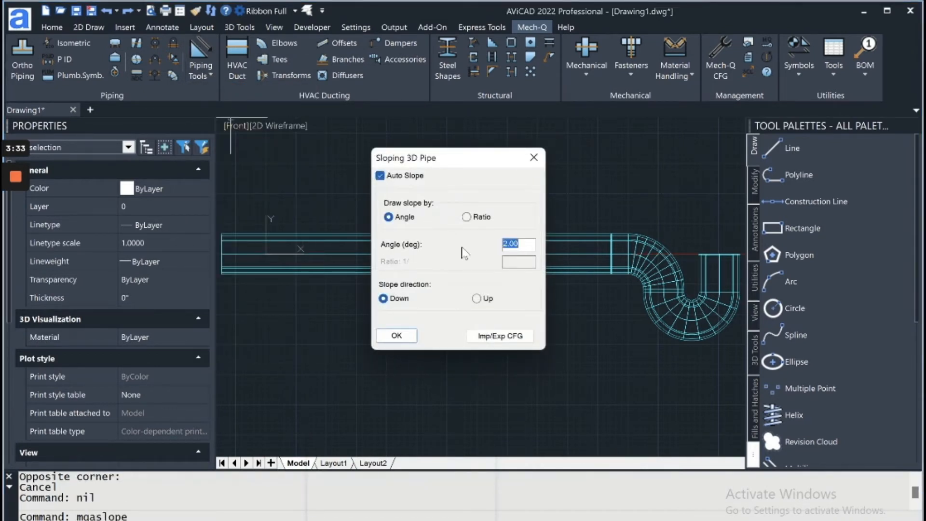
mouse_move(438, 272)
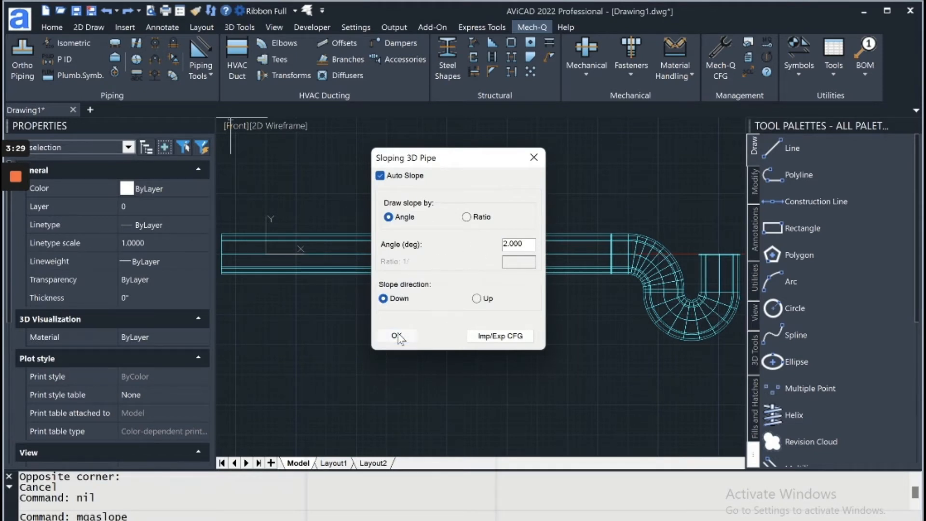
left_click(396, 336)
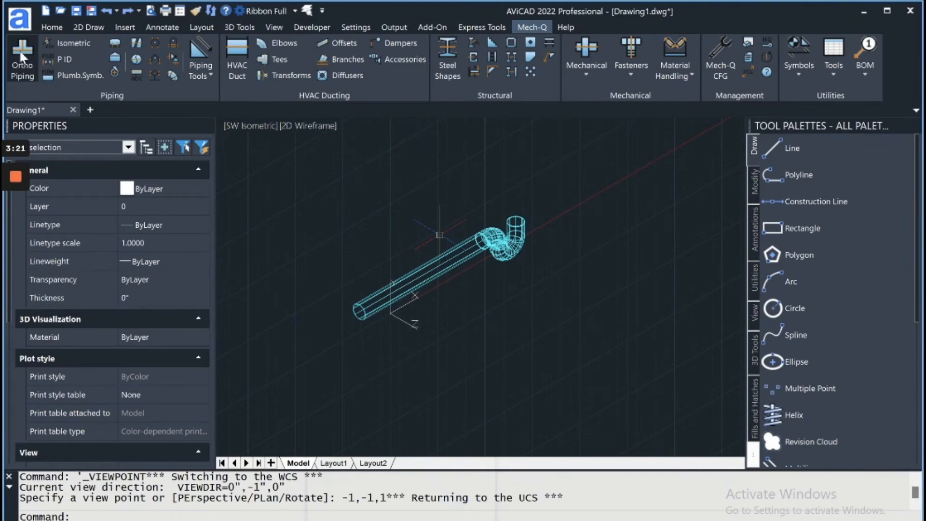
- Draw a second soil pipe run beside the first and place a P-trap at its end
left_click(21, 58)
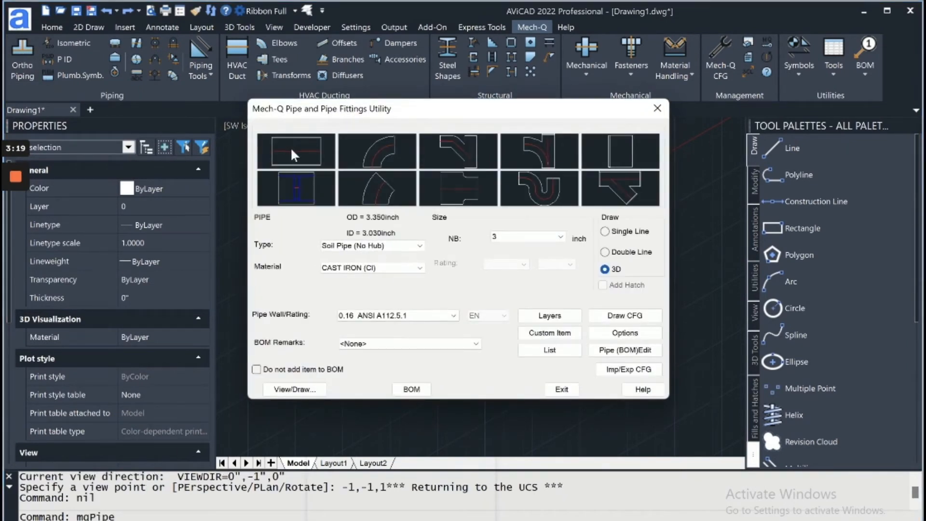
left_click(294, 389)
type("2'")
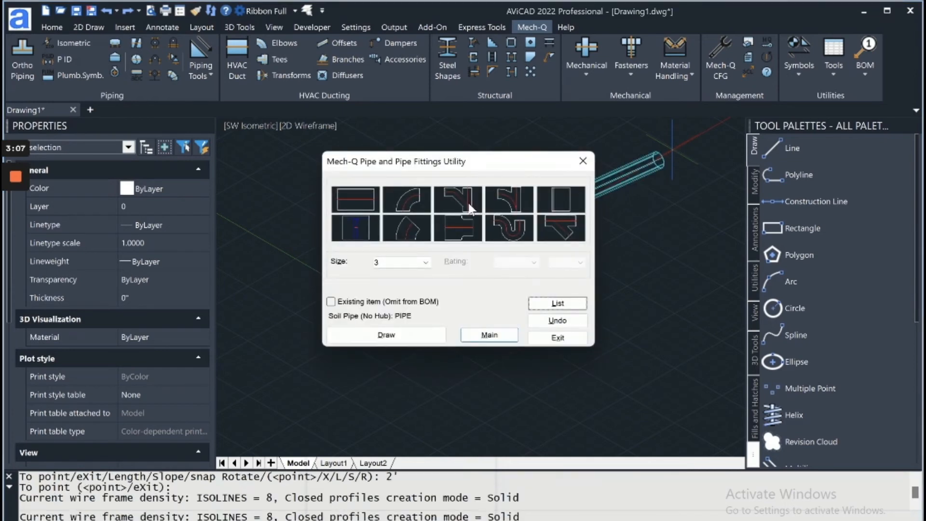
left_click(508, 230)
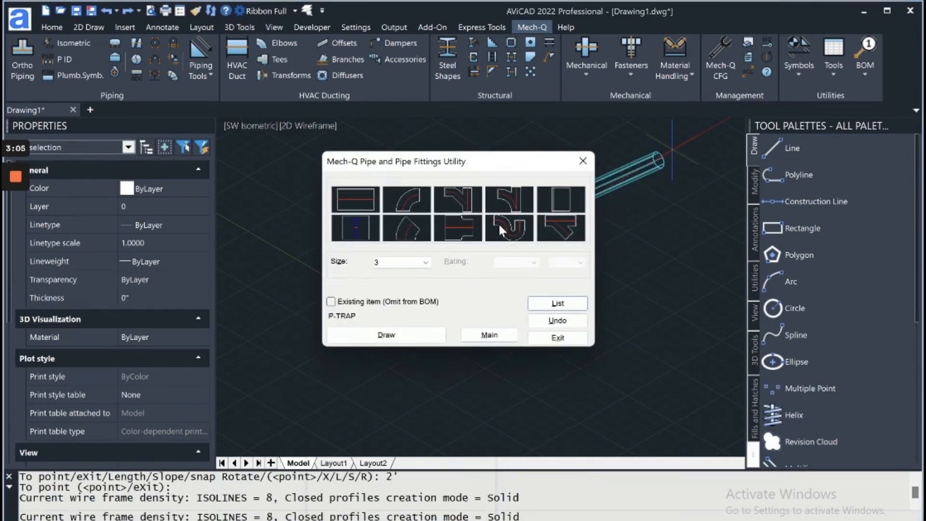
left_click(386, 334)
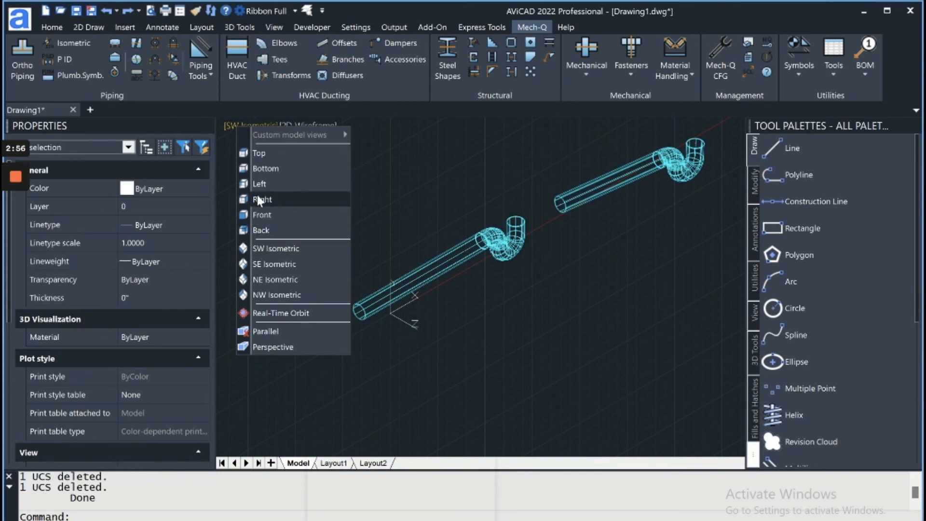
mouse_move(266, 217)
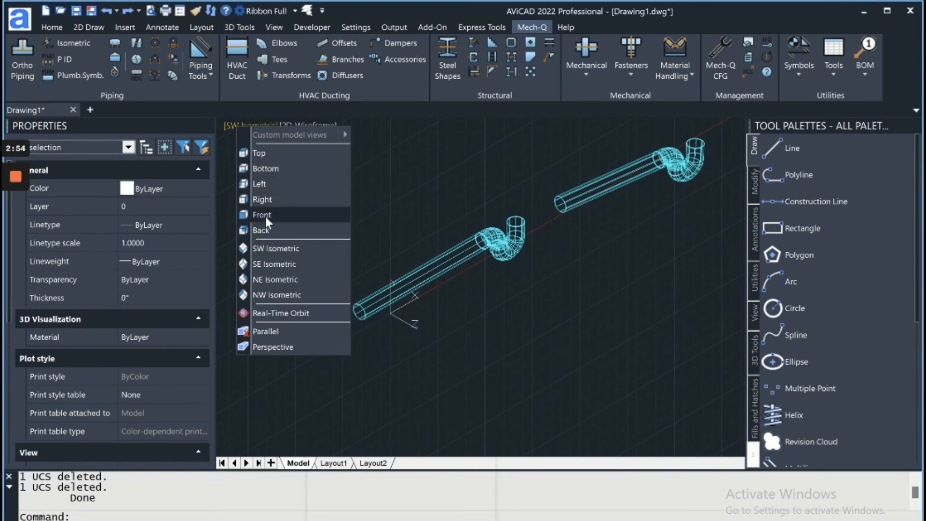
- Switch to Front view so the second run's 2-degree slope is visible
left_click(261, 214)
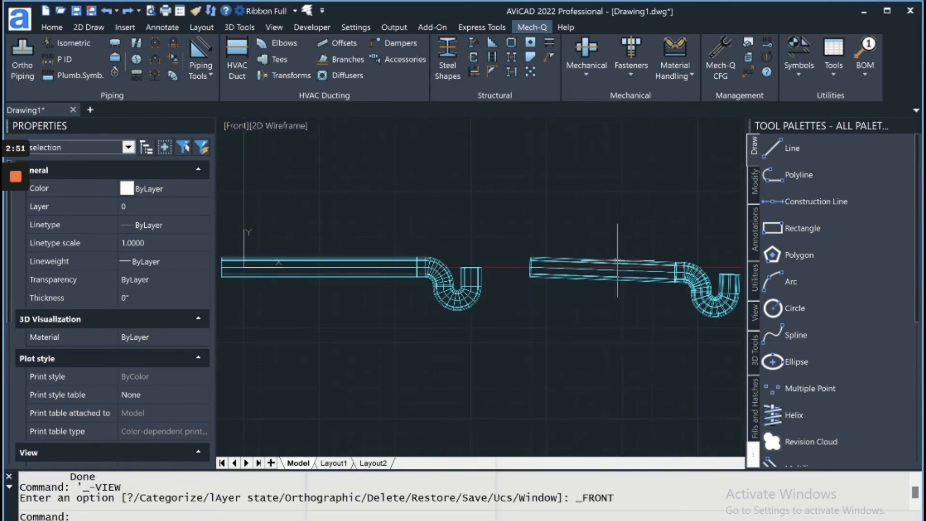